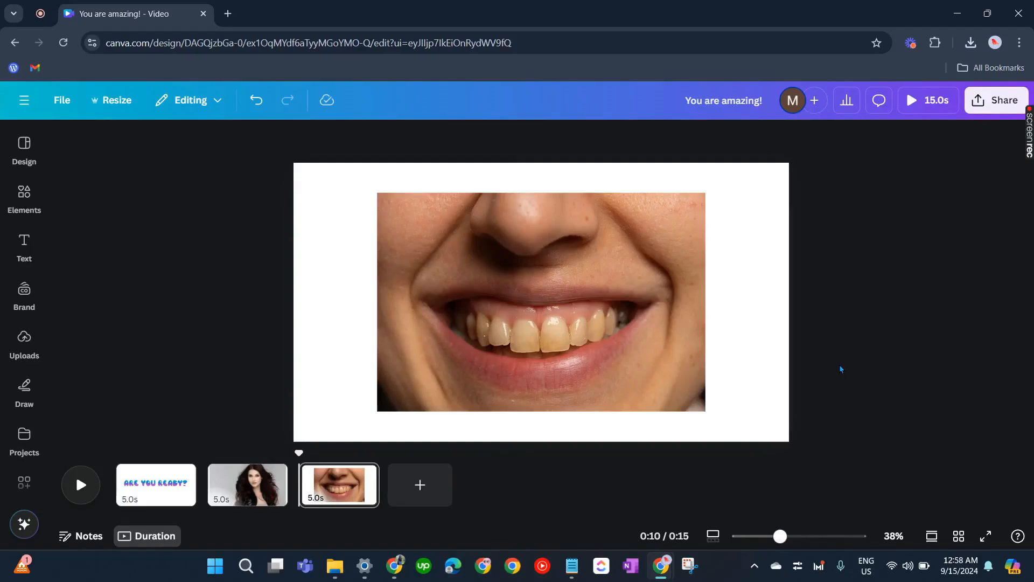
# Select the smiling mouth photo and bring up its image editing panel.
pyautogui.click(587, 320)
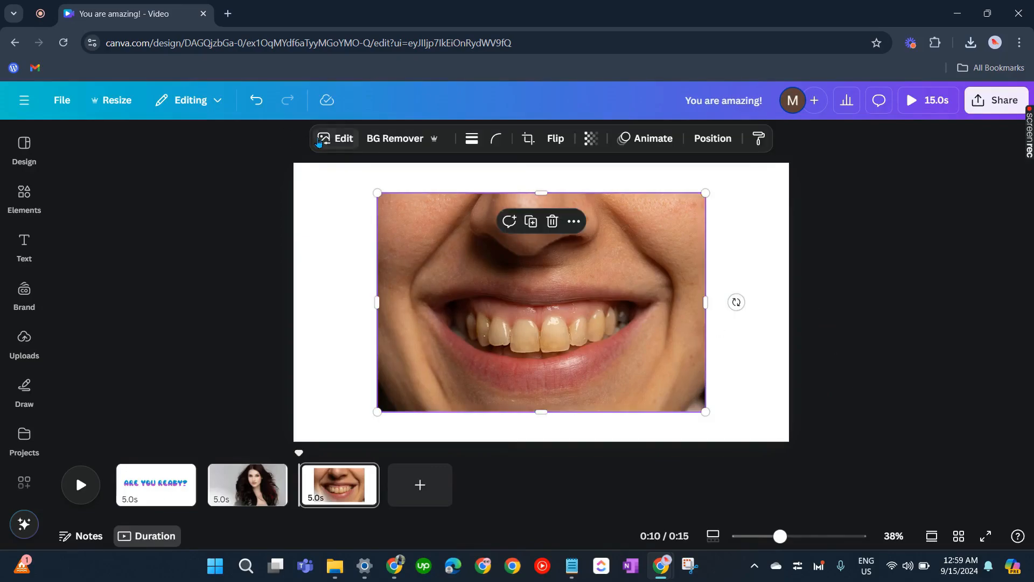
pyautogui.click(336, 139)
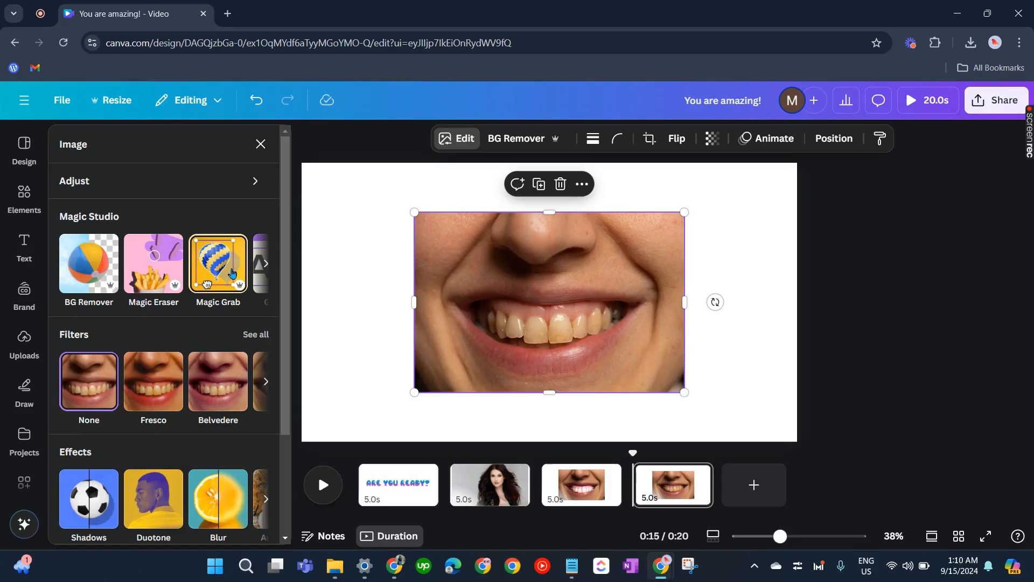
# Use Magic Grab's Brush to paint over the whole row of teeth, left to right.
pyautogui.click(216, 264)
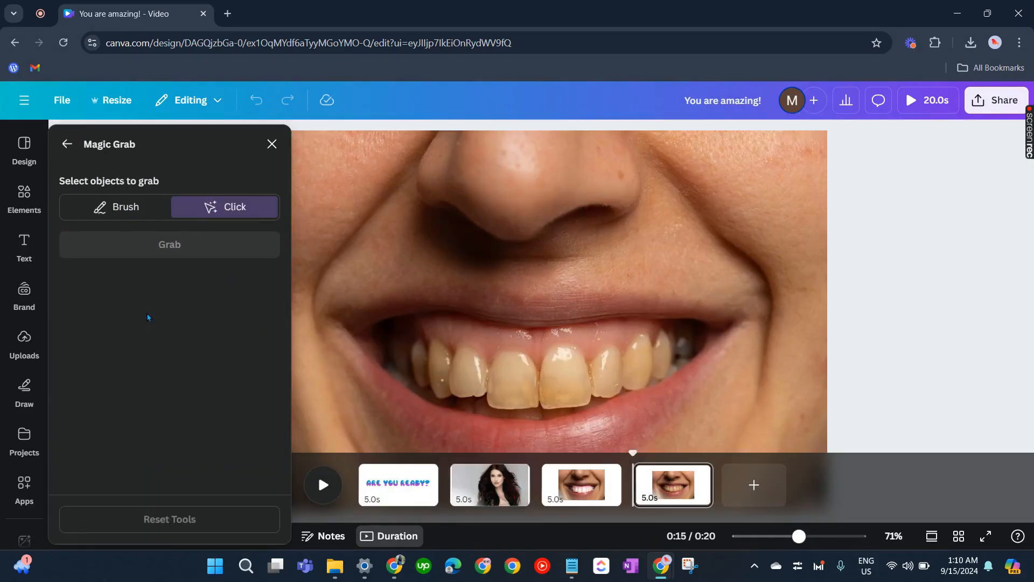
pyautogui.click(115, 206)
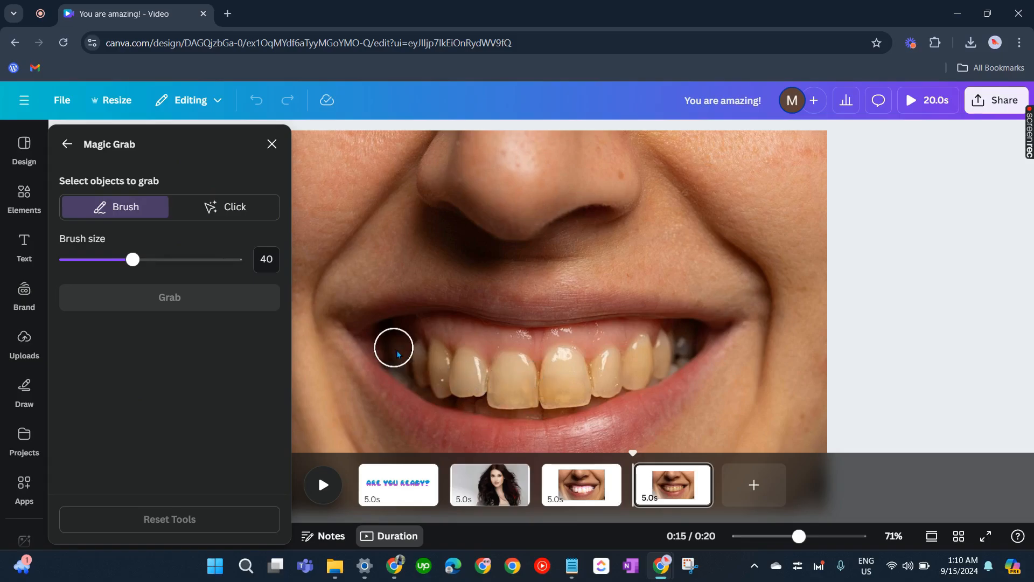
pyautogui.moveTo(395, 347); pyautogui.dragTo(448, 369)
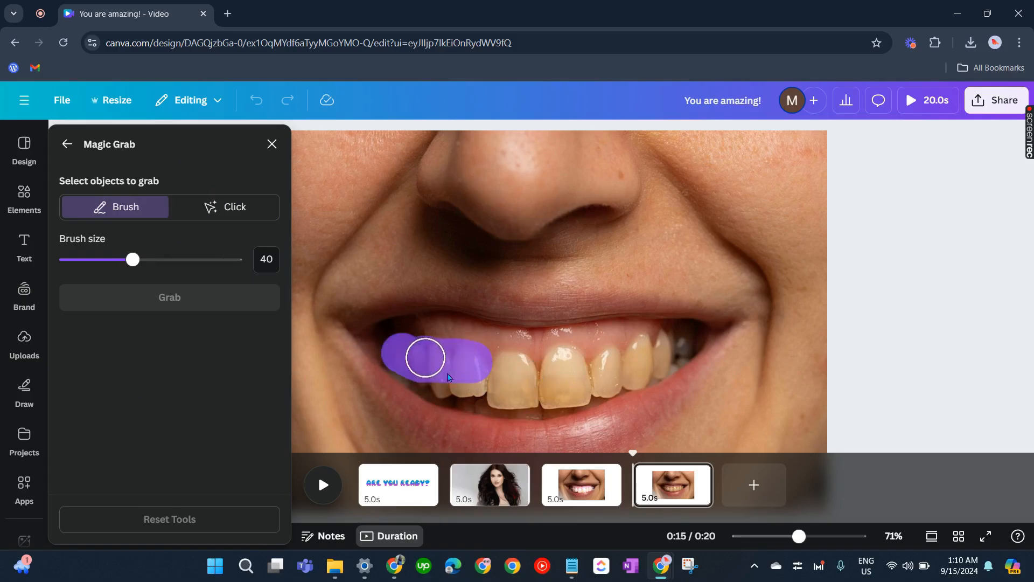
pyautogui.moveTo(425, 357); pyautogui.dragTo(560, 388)
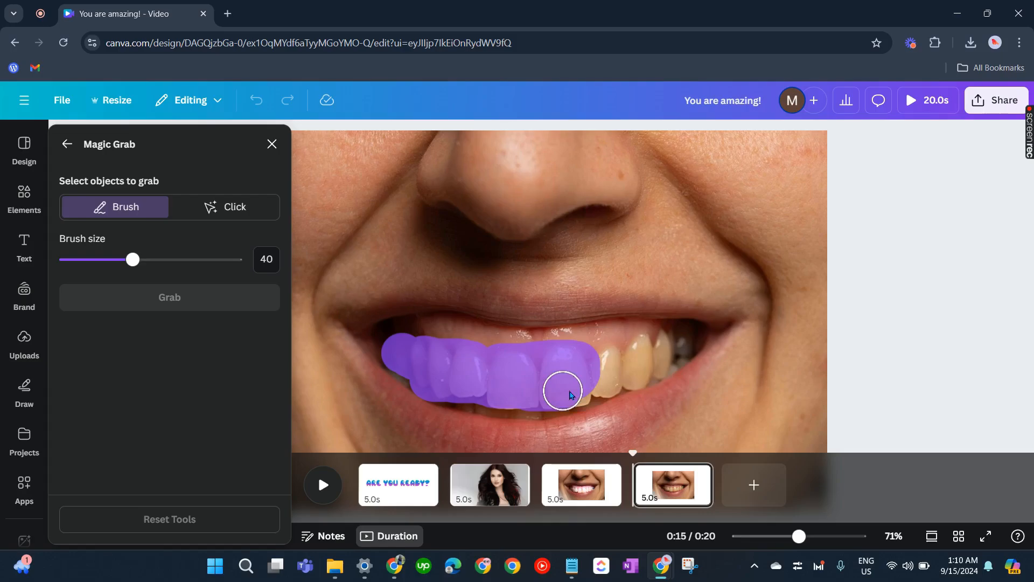
pyautogui.moveTo(563, 391); pyautogui.dragTo(630, 362)
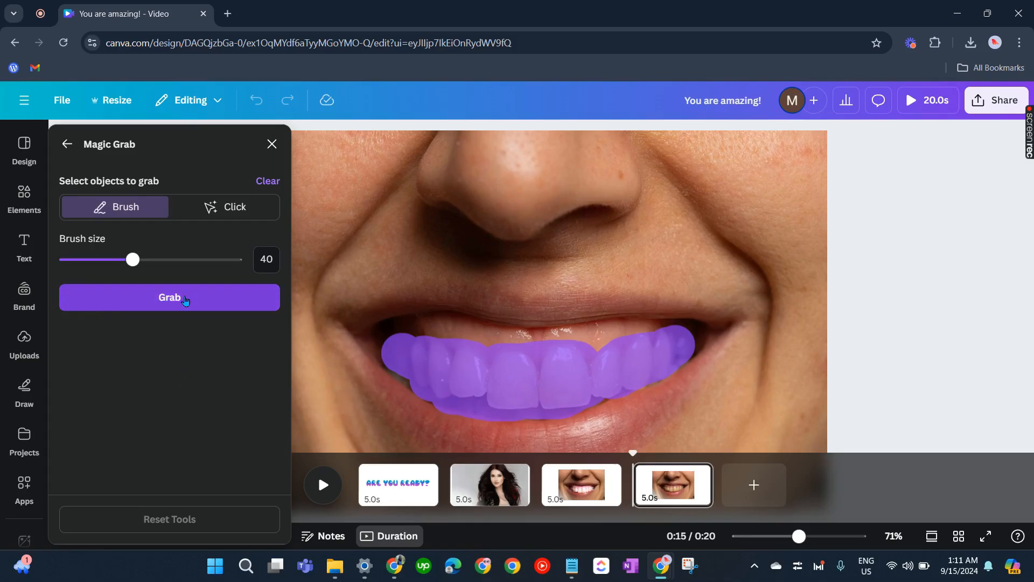
# Grab the painted teeth as their own element and nudge them to confirm separation.
pyautogui.click(169, 297)
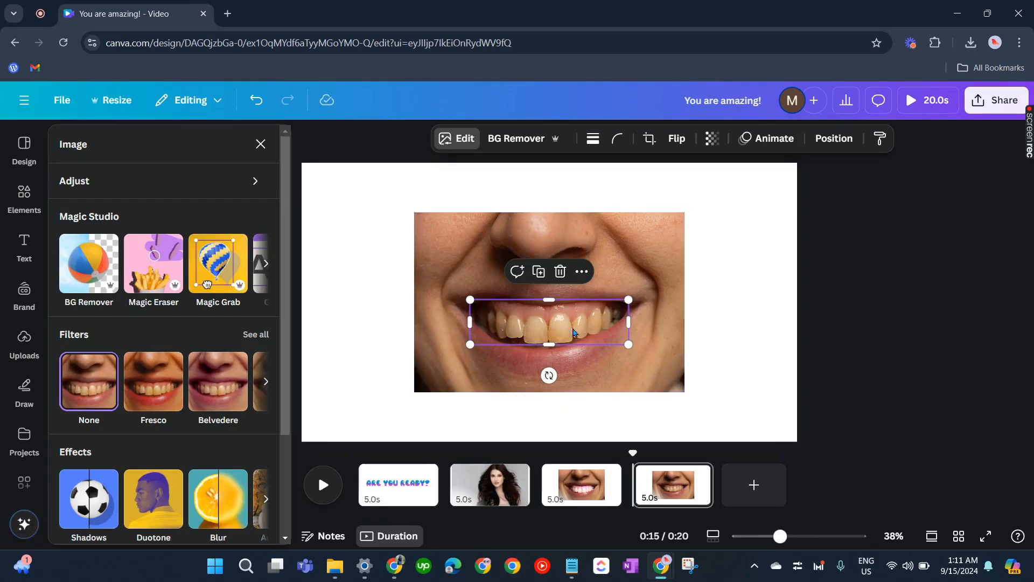
pyautogui.moveTo(582, 326)
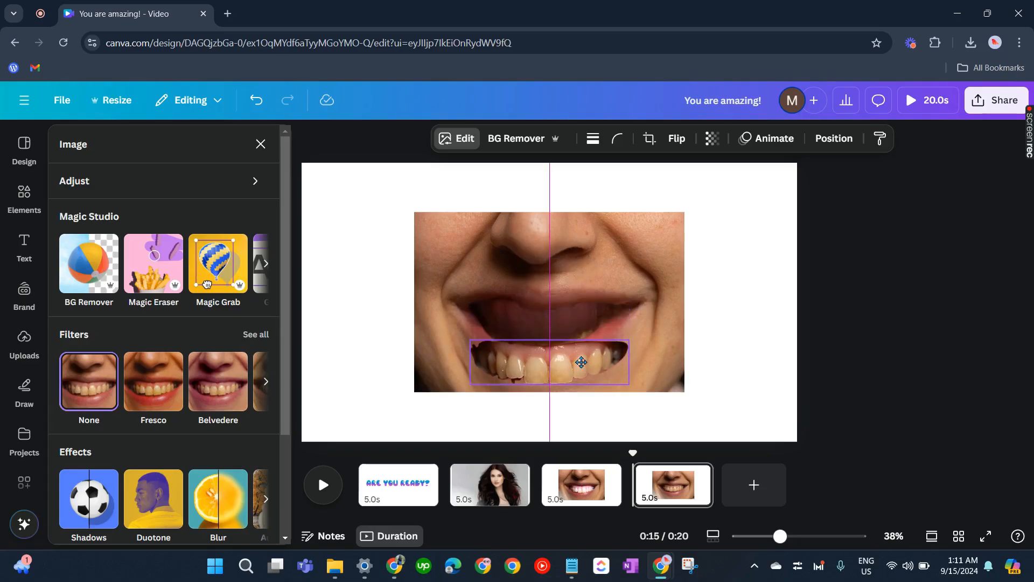
pyautogui.moveTo(581, 362); pyautogui.dragTo(579, 321)
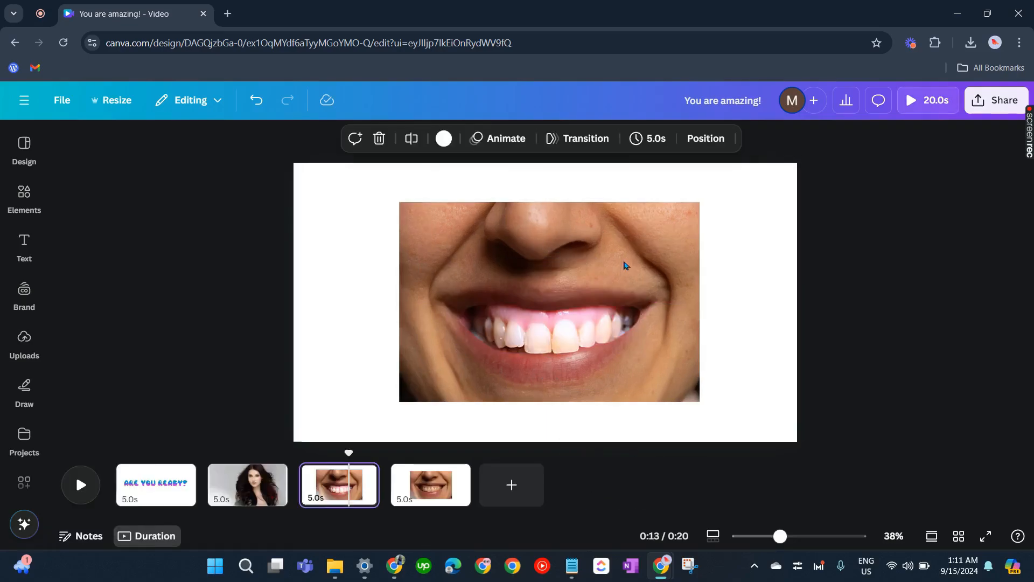
# Go back to the fourth slide with the separated yellow teeth.
pyautogui.click(430, 483)
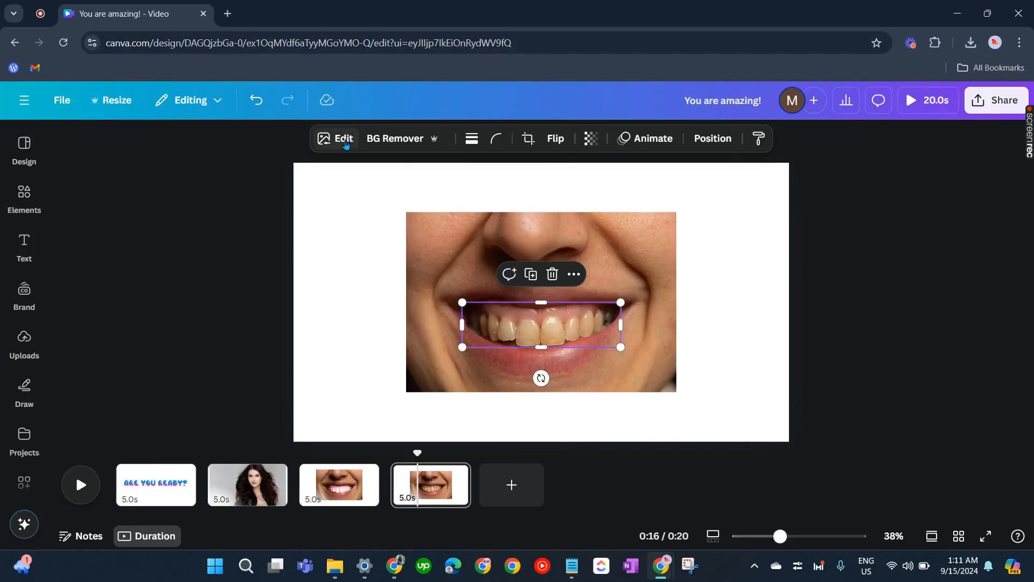
# Lower the teeth element's Temperature to about -78 in Adjust to remove the yellow tint.
pyautogui.click(342, 139)
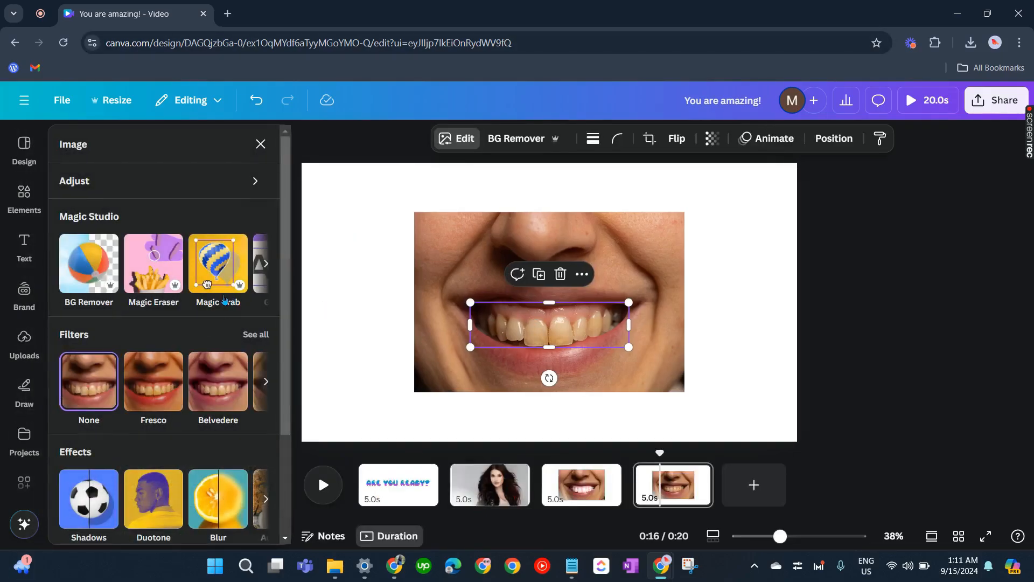
pyautogui.click(260, 143)
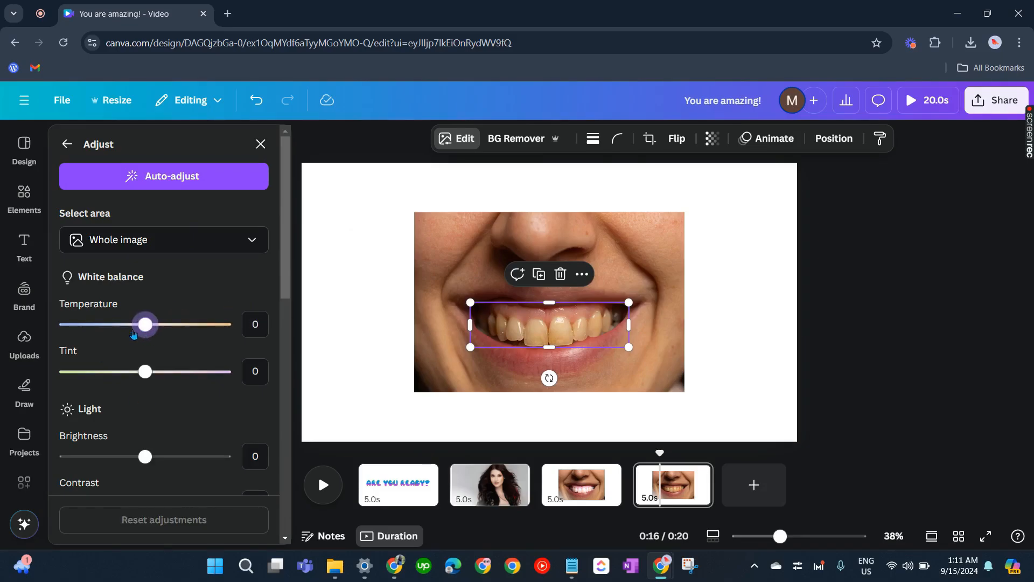
pyautogui.moveTo(146, 324); pyautogui.dragTo(84, 324)
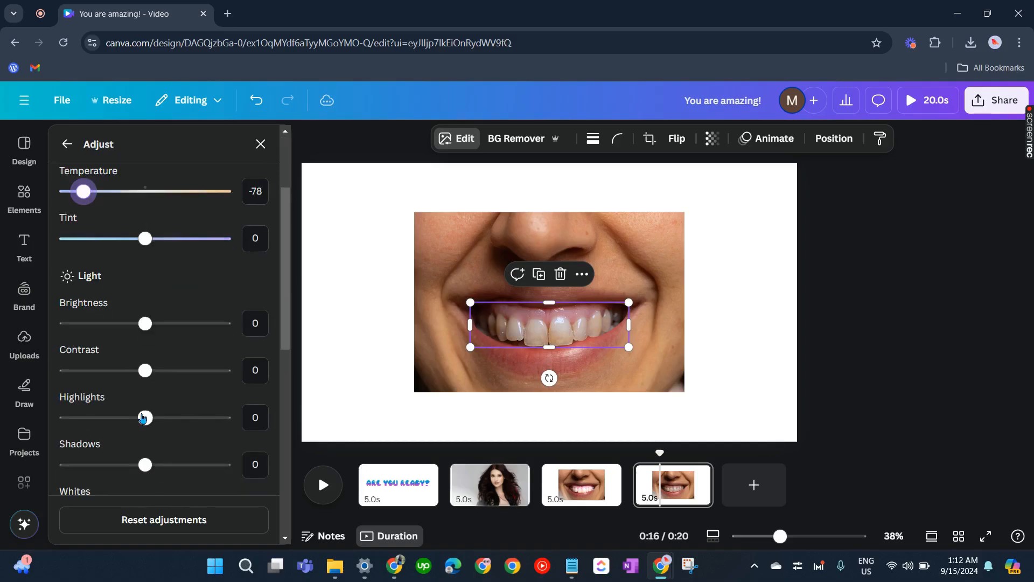
# Raise the teeth element's Whites to about 71 for a bright white smile.
pyautogui.scroll(-3)
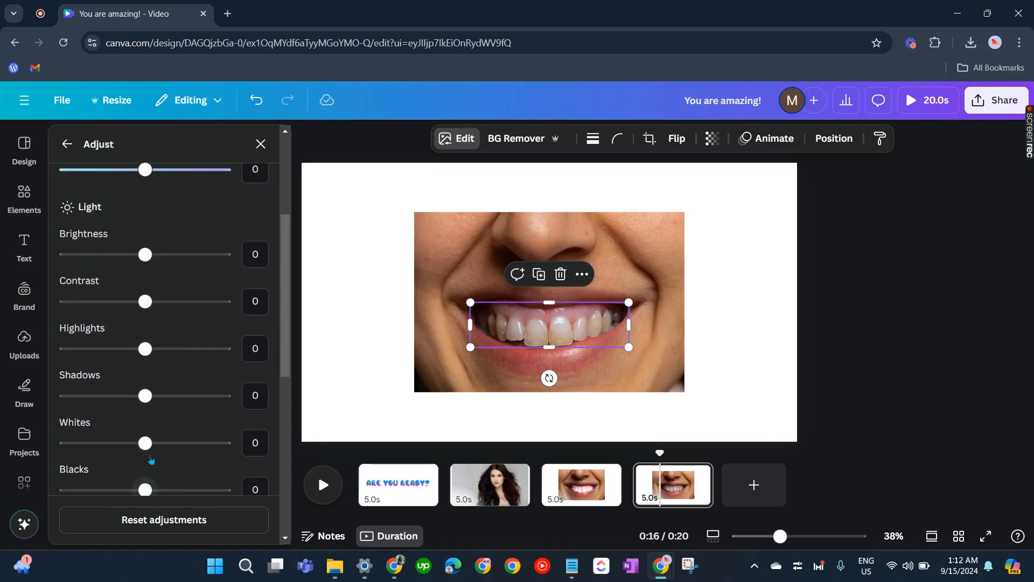
pyautogui.moveTo(146, 443); pyautogui.dragTo(180, 443)
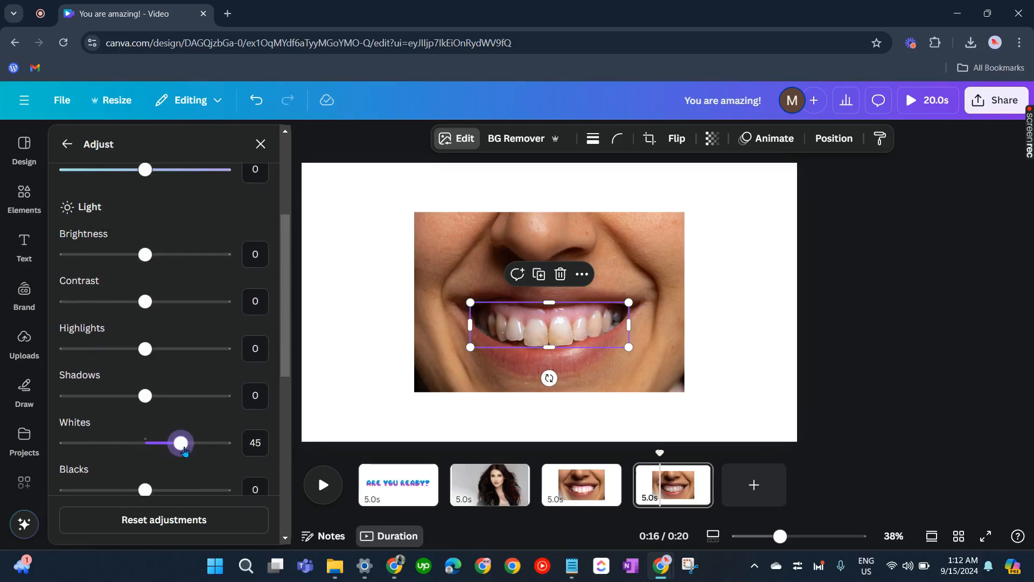
pyautogui.moveTo(180, 443); pyautogui.dragTo(201, 443)
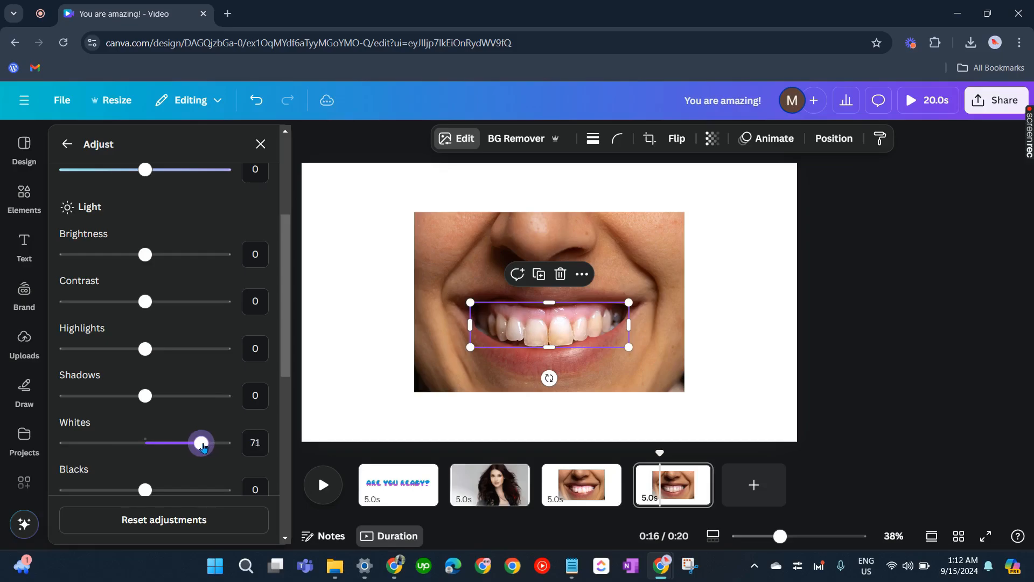
pyautogui.moveTo(201, 443); pyautogui.dragTo(195, 442)
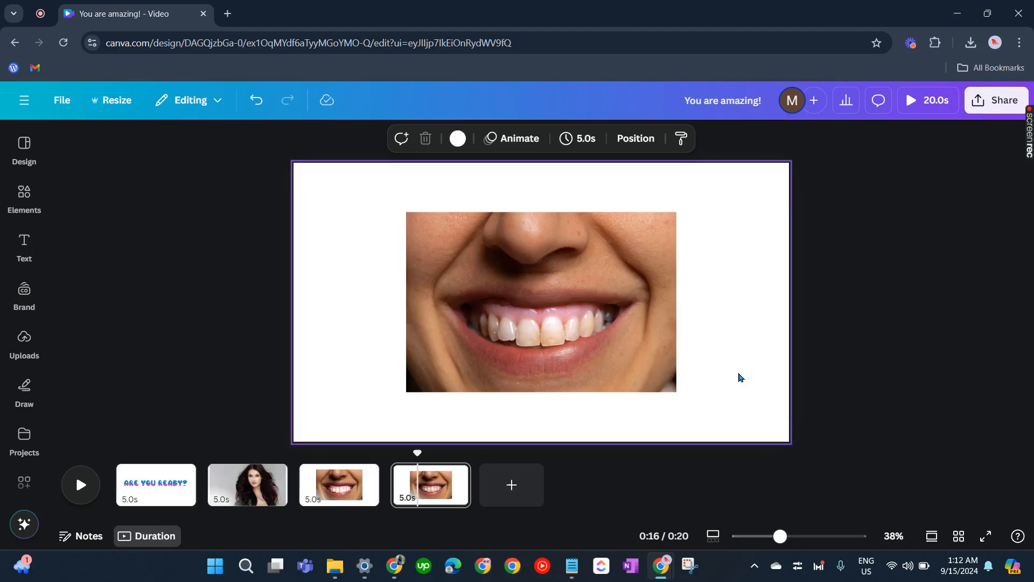
pyautogui.moveTo(737, 322)
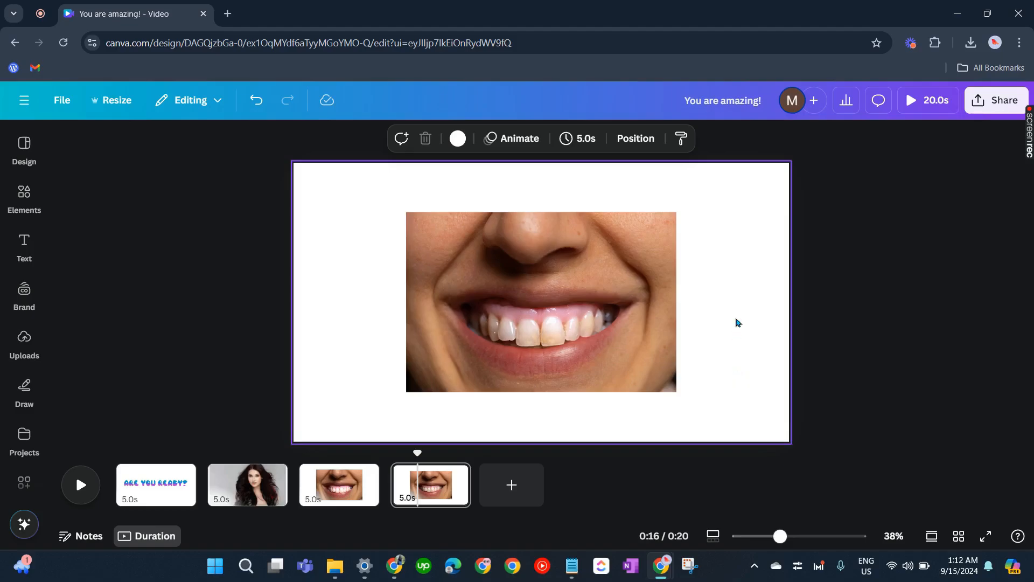
pyautogui.moveTo(729, 301)
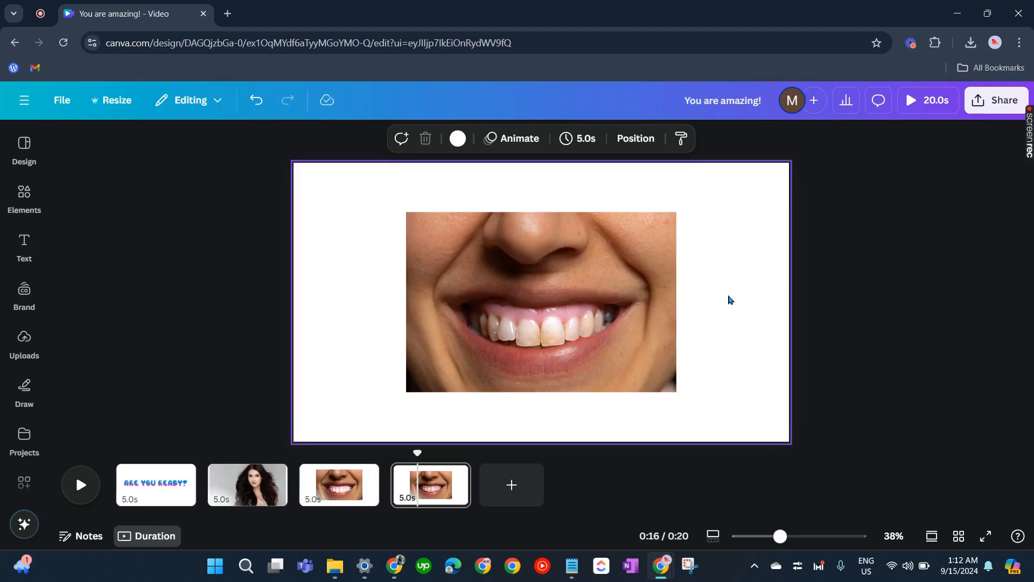
pyautogui.moveTo(733, 305)
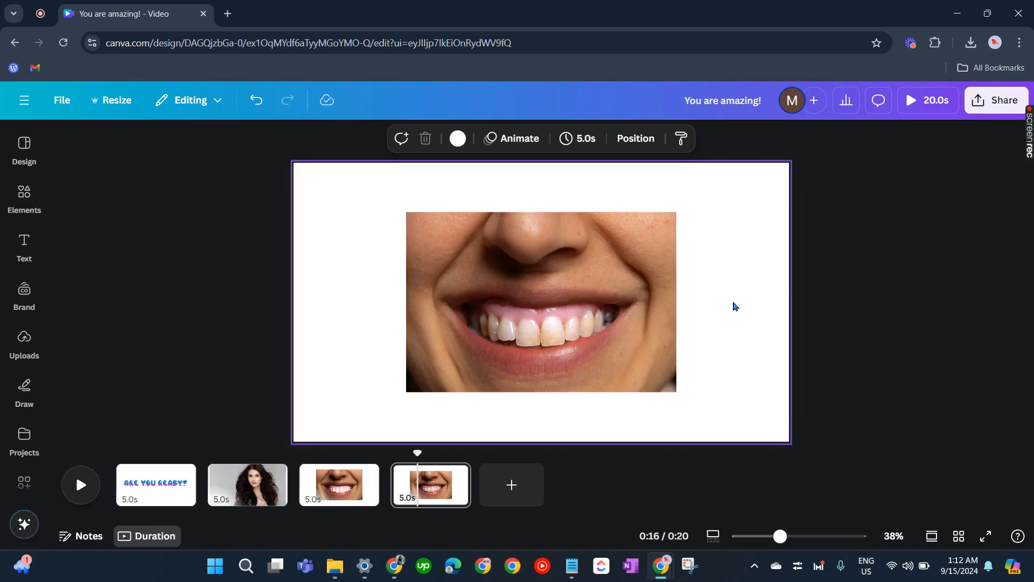